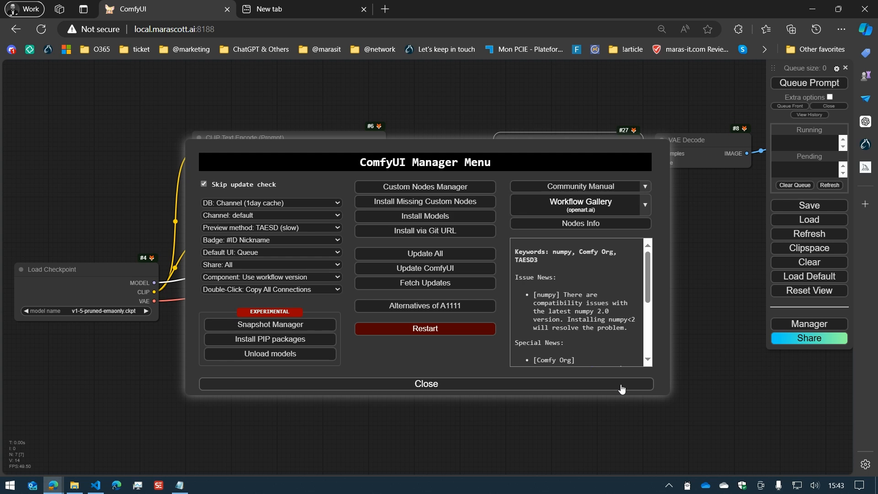
Set the Manager Double-Click mode to 'Copy All Connections' and close the menu
{"action": "left_click", "coordinate": [271, 289]}
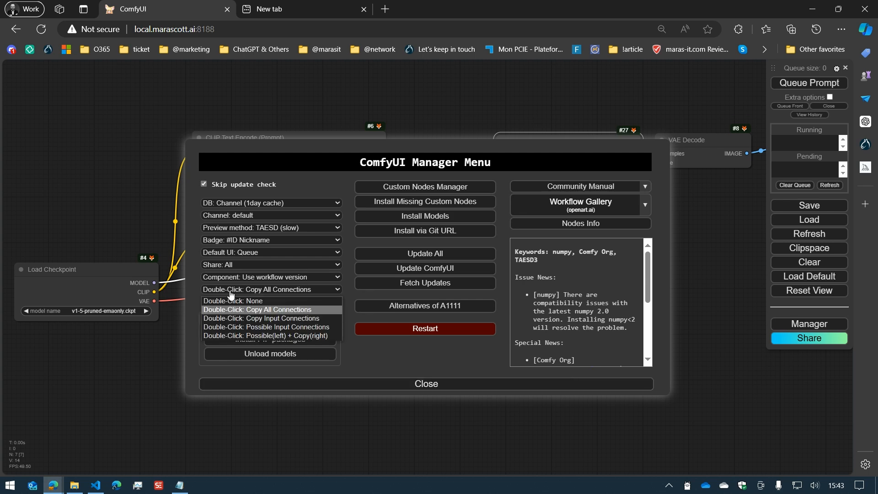
{"action": "left_click", "coordinate": [257, 310]}
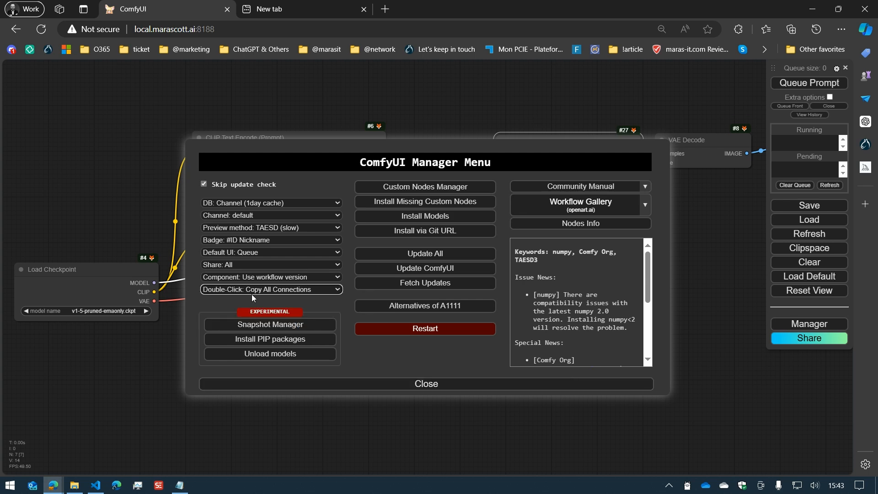
{"action": "left_click", "coordinate": [425, 384]}
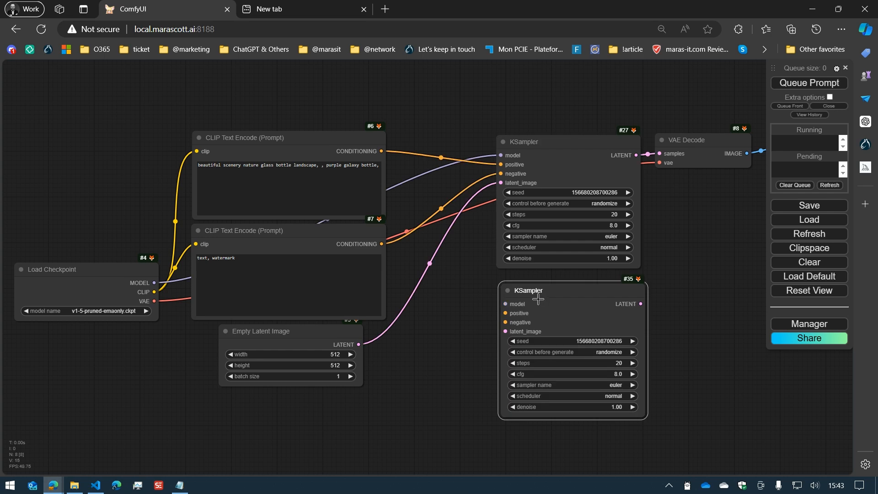
{"action": "mouse_move", "coordinate": [573, 303]}
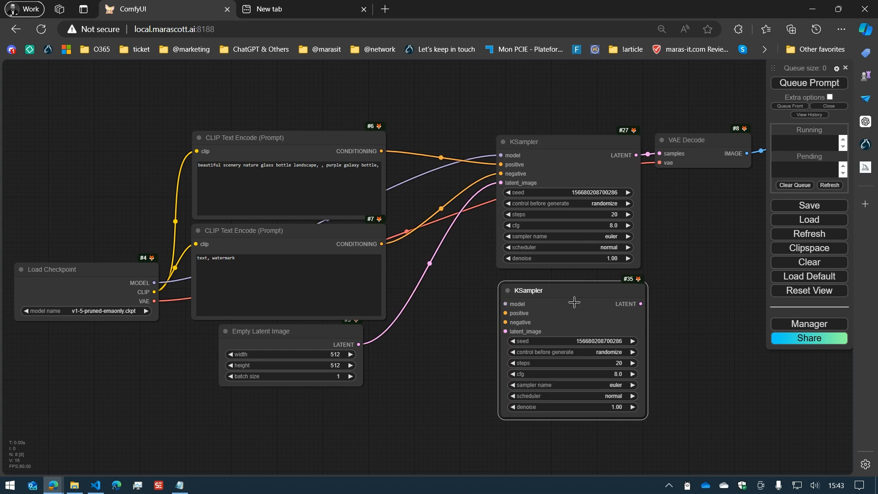
{"action": "mouse_move", "coordinate": [470, 305]}
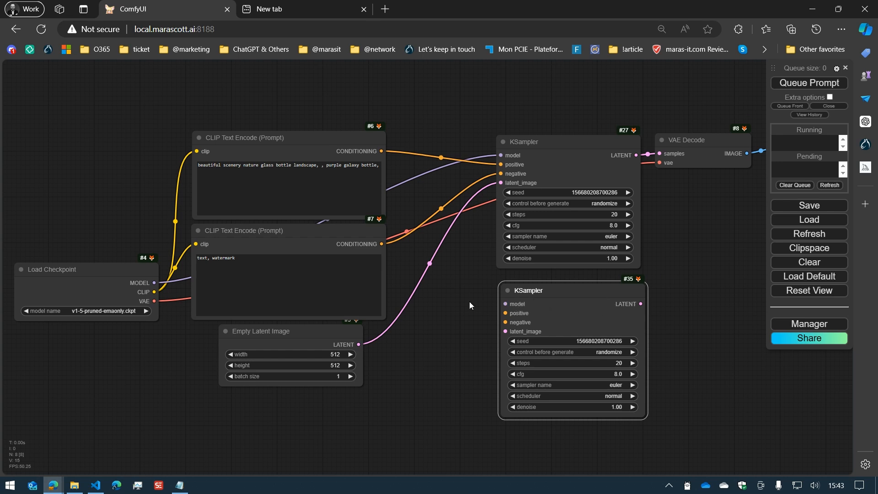
{"action": "mouse_move", "coordinate": [156, 284]}
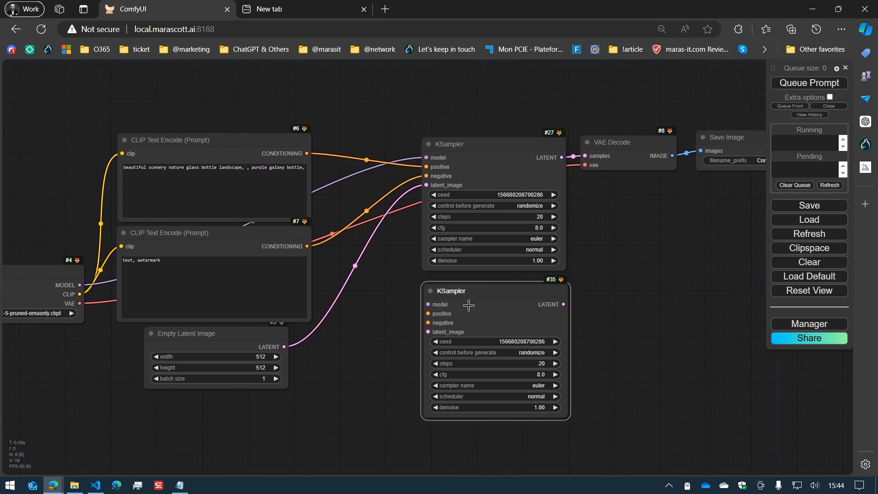
{"action": "mouse_move", "coordinate": [454, 290]}
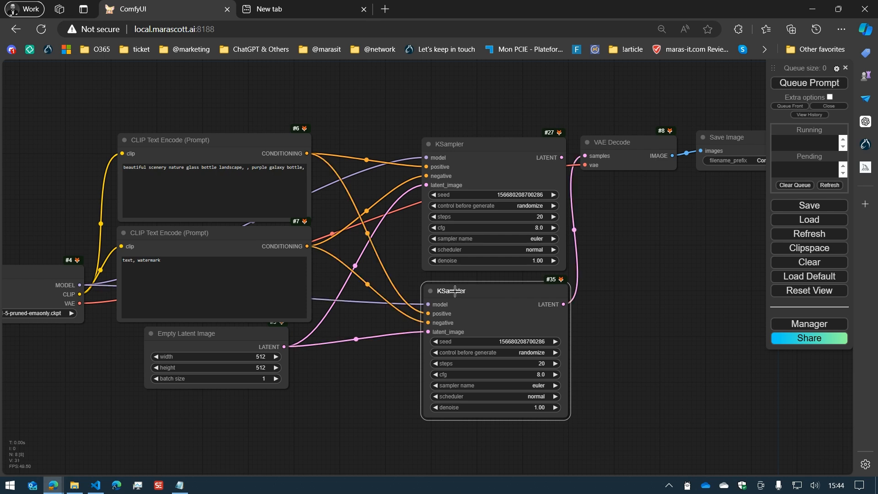
{"action": "mouse_move", "coordinate": [496, 292]}
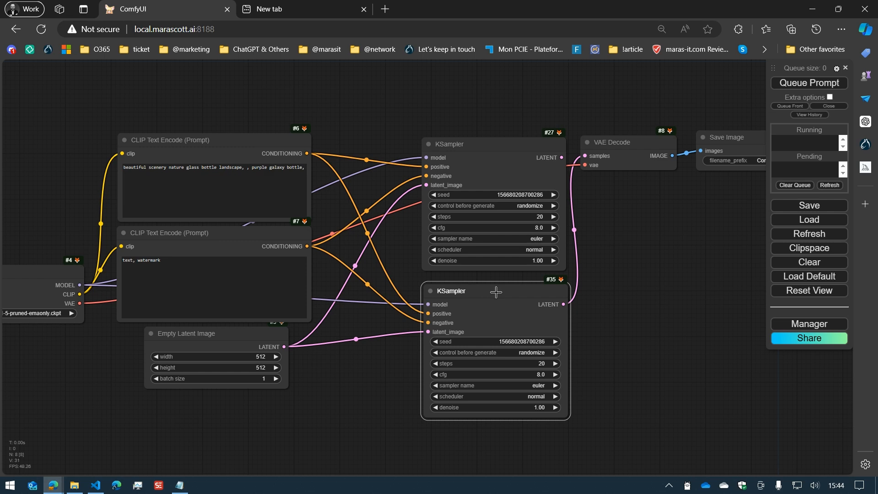
{"action": "mouse_move", "coordinate": [807, 408]}
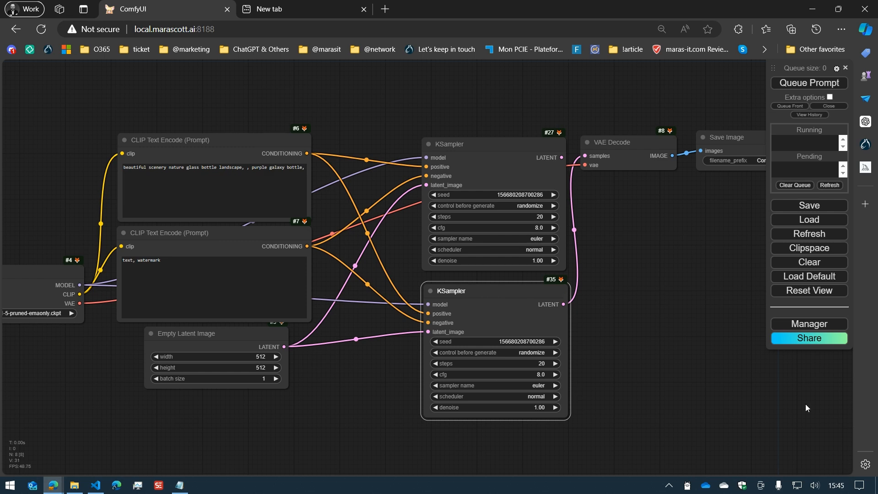
Set the Manager Double-Click mode to 'Copy Input Connections' and close the menu
{"action": "left_click", "coordinate": [809, 323]}
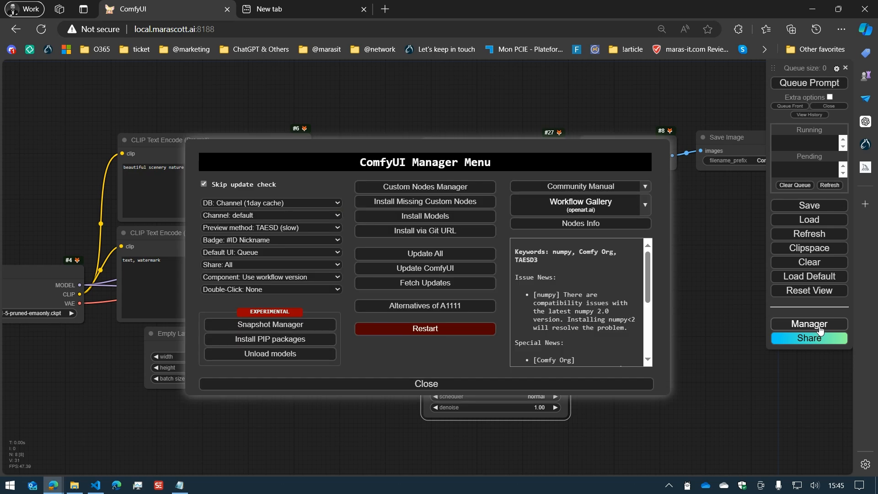
{"action": "mouse_move", "coordinate": [282, 295]}
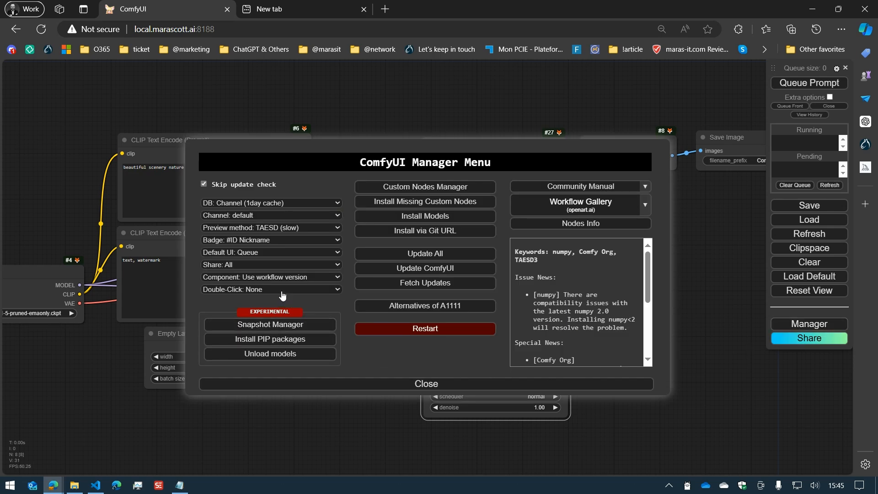
{"action": "mouse_move", "coordinate": [282, 290]}
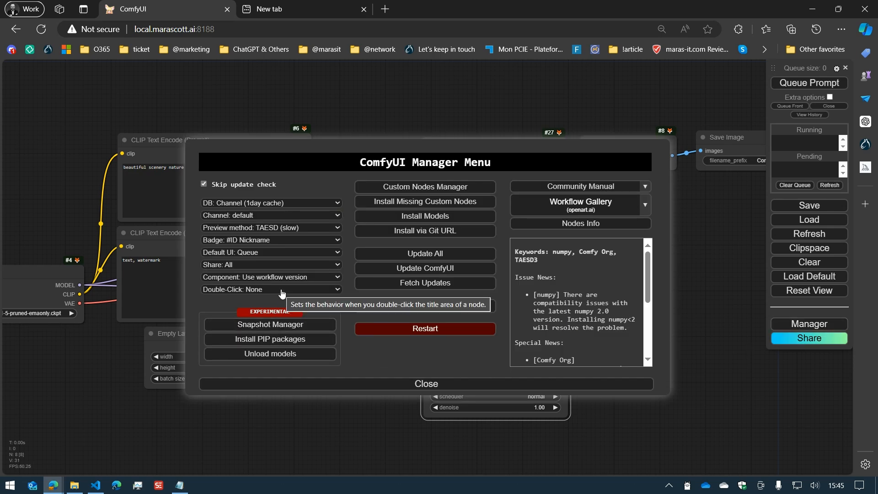
{"action": "left_click", "coordinate": [270, 289]}
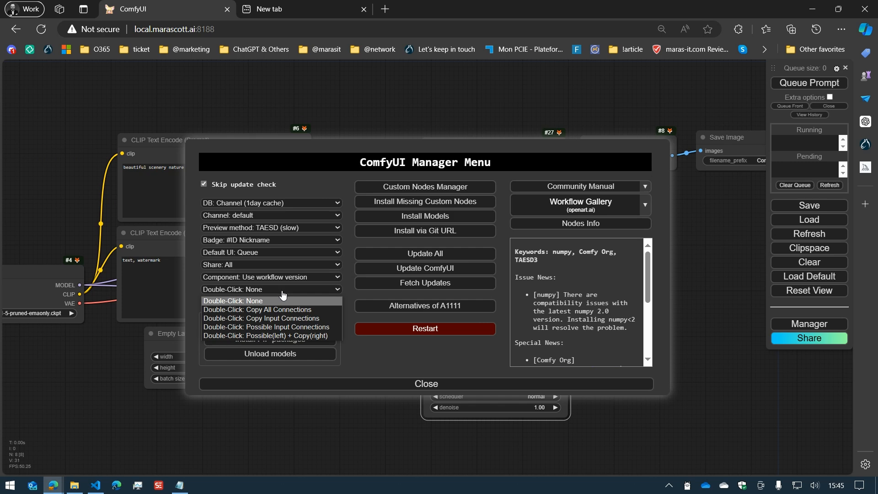
{"action": "mouse_move", "coordinate": [284, 308]}
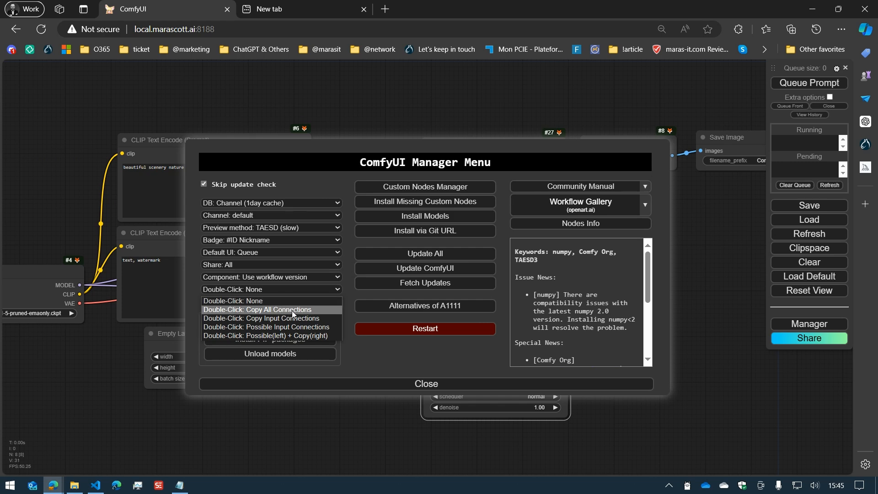
{"action": "mouse_move", "coordinate": [290, 318]}
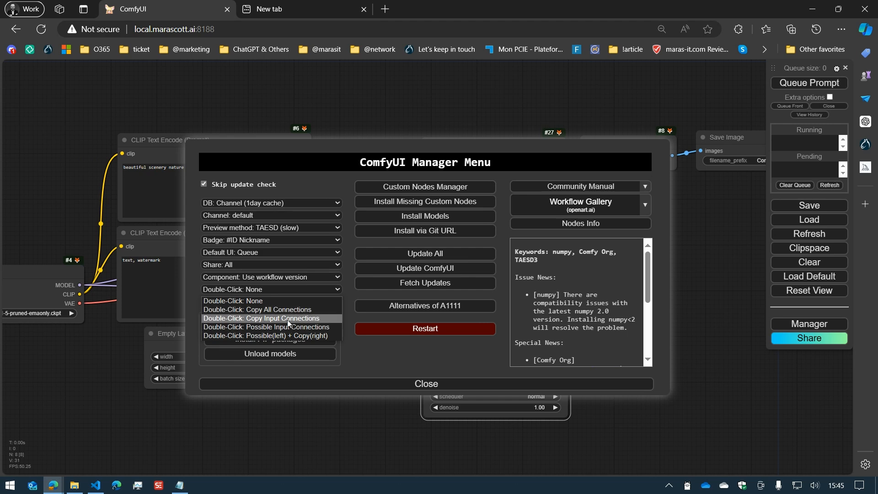
{"action": "mouse_move", "coordinate": [290, 327]}
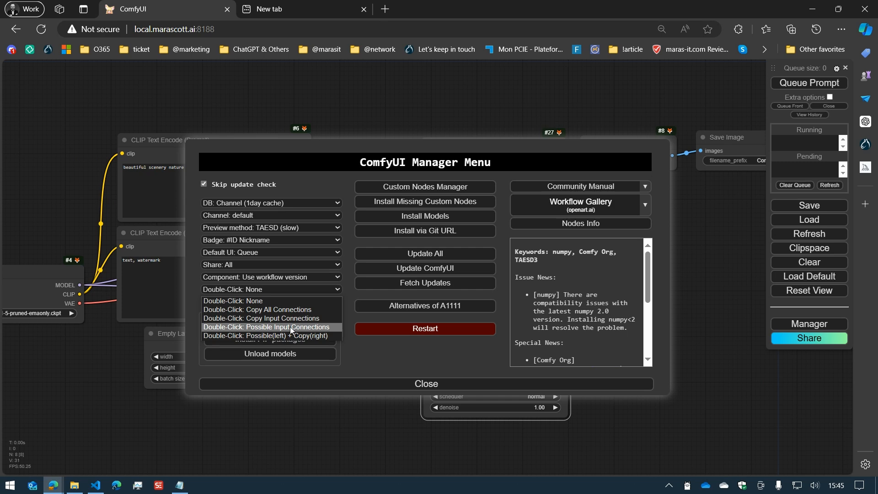
{"action": "mouse_move", "coordinate": [297, 330]}
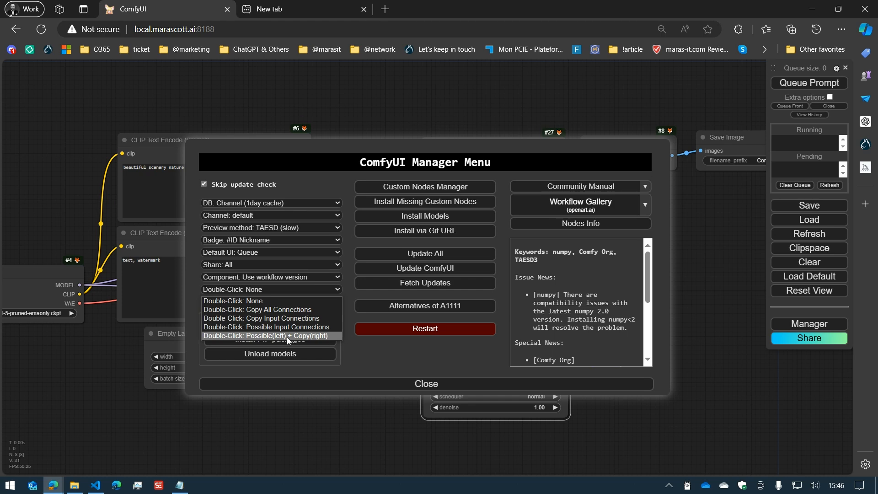
{"action": "mouse_move", "coordinate": [283, 339]}
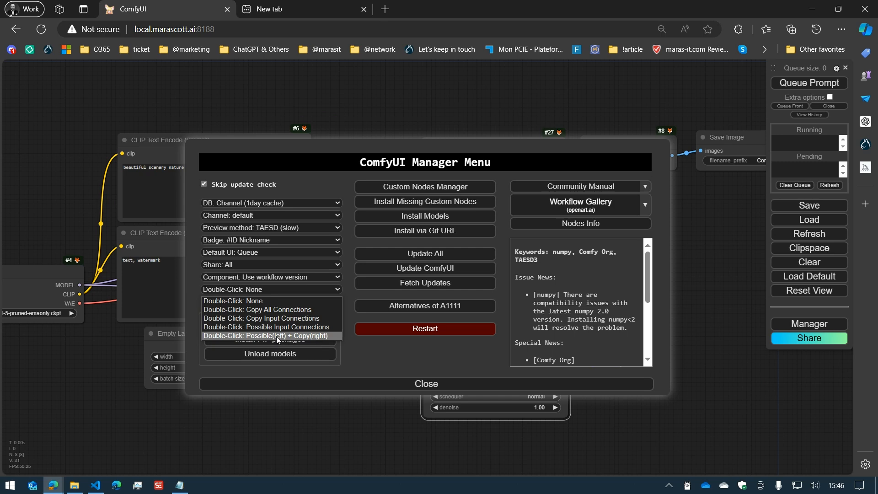
{"action": "mouse_move", "coordinate": [286, 319]}
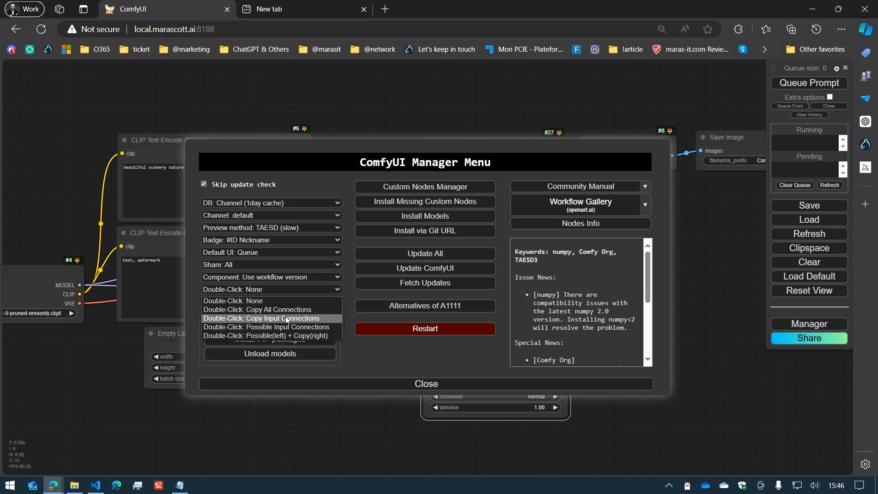
{"action": "mouse_move", "coordinate": [306, 336]}
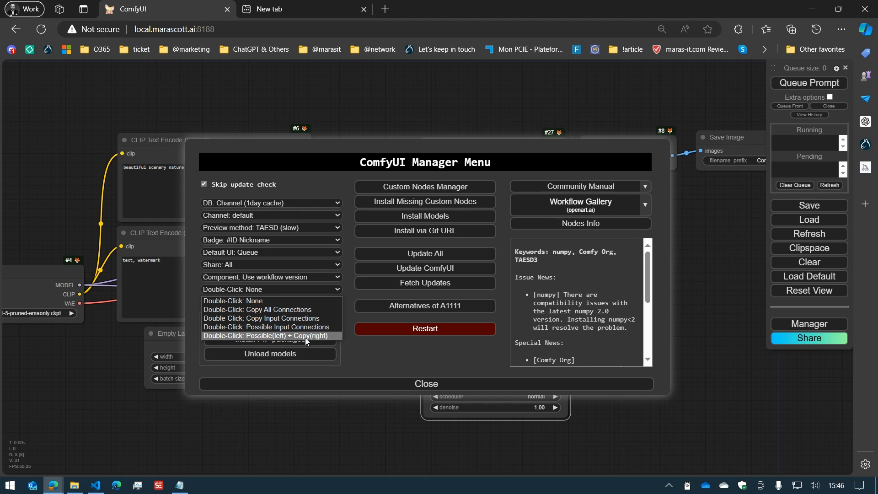
{"action": "mouse_move", "coordinate": [294, 341]}
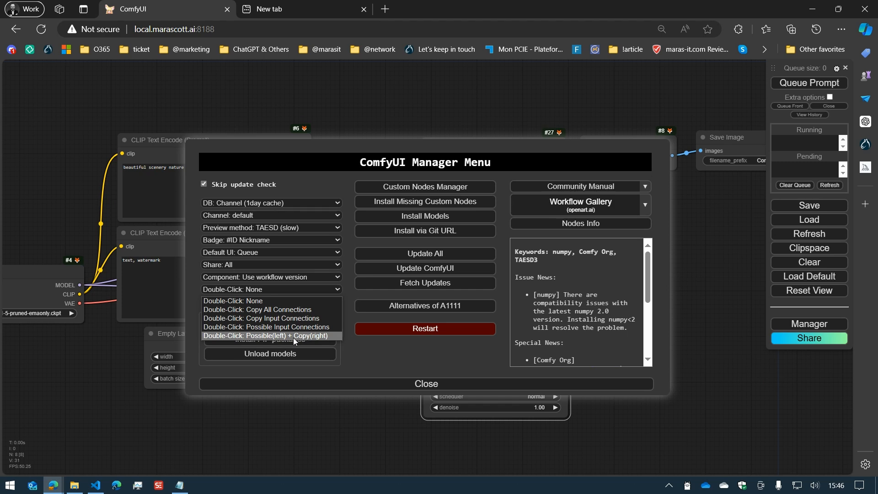
{"action": "mouse_move", "coordinate": [280, 320]}
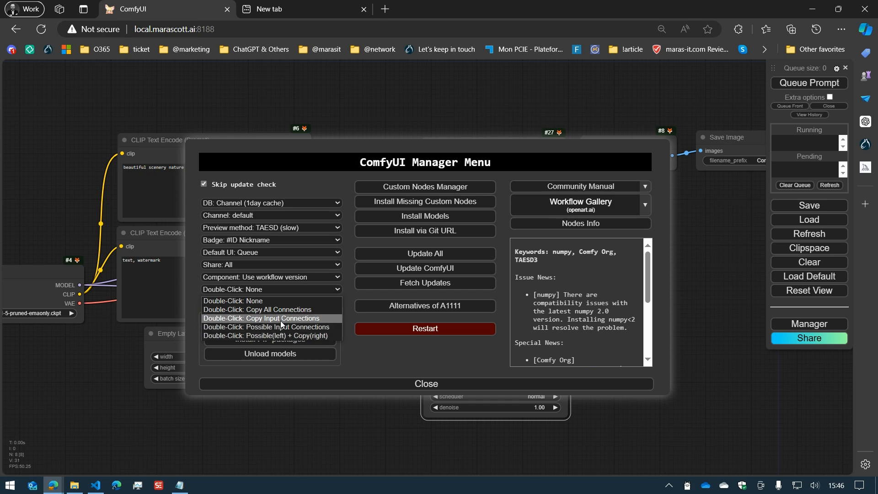
{"action": "left_click", "coordinate": [278, 319]}
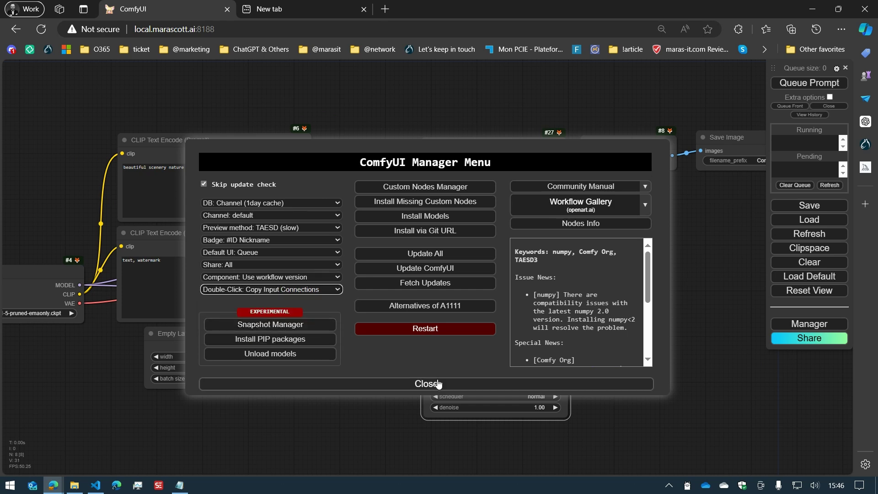
{"action": "left_click", "coordinate": [425, 384]}
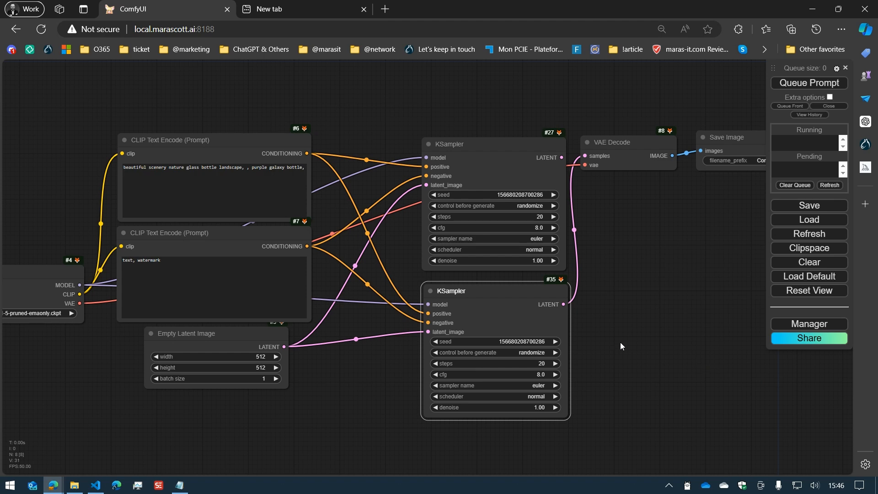
{"action": "mouse_move", "coordinate": [573, 159]}
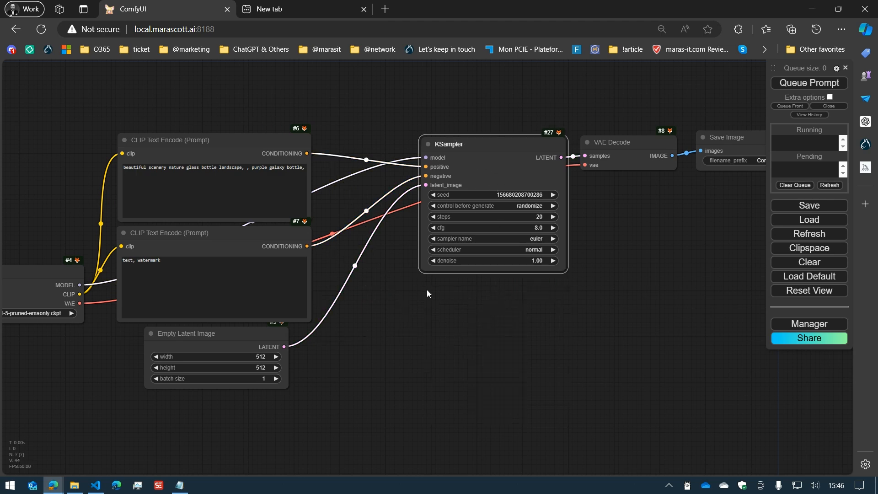
{"action": "mouse_move", "coordinate": [427, 294]}
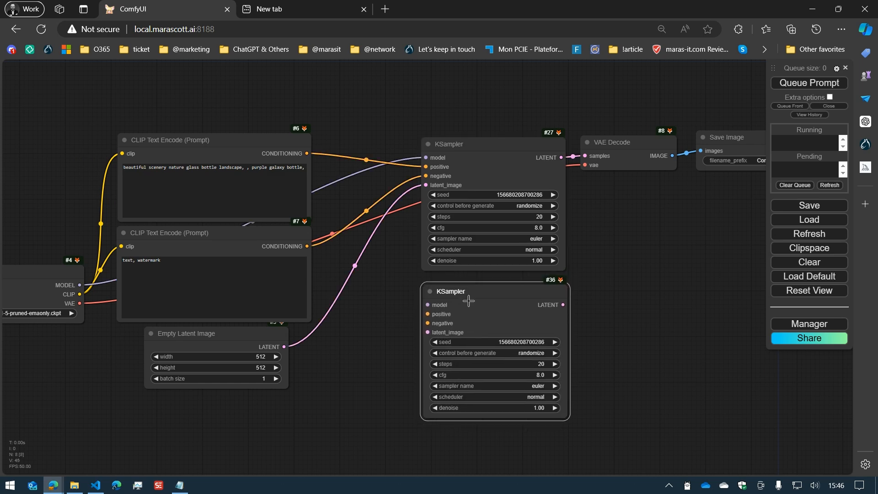
{"action": "mouse_move", "coordinate": [593, 155]}
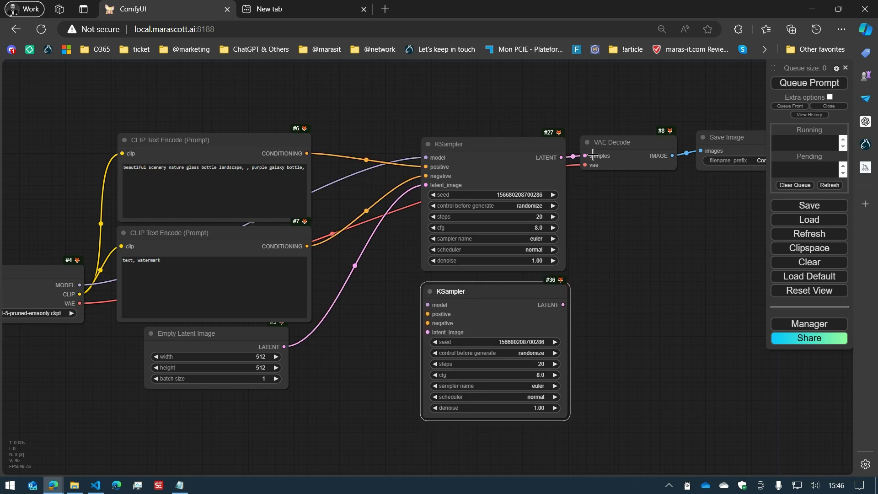
{"action": "mouse_move", "coordinate": [602, 167]}
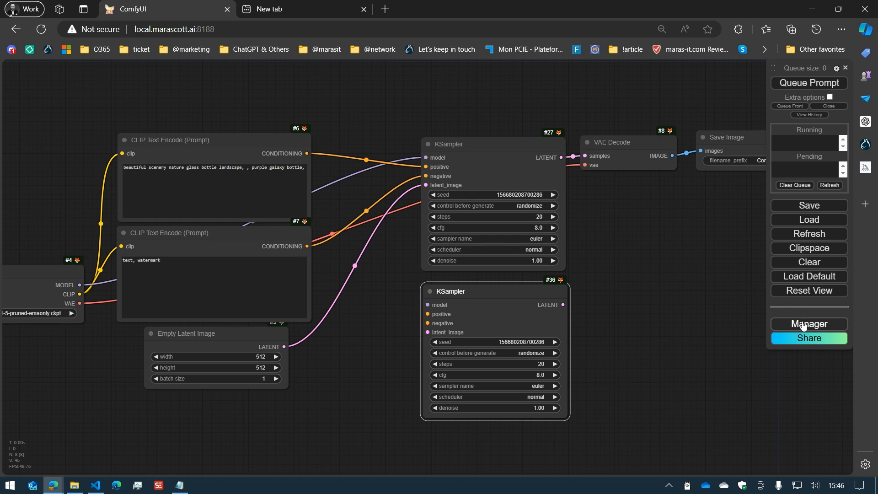
Check the current Double-Click mode in the Manager menu and close it
{"action": "left_click", "coordinate": [809, 324]}
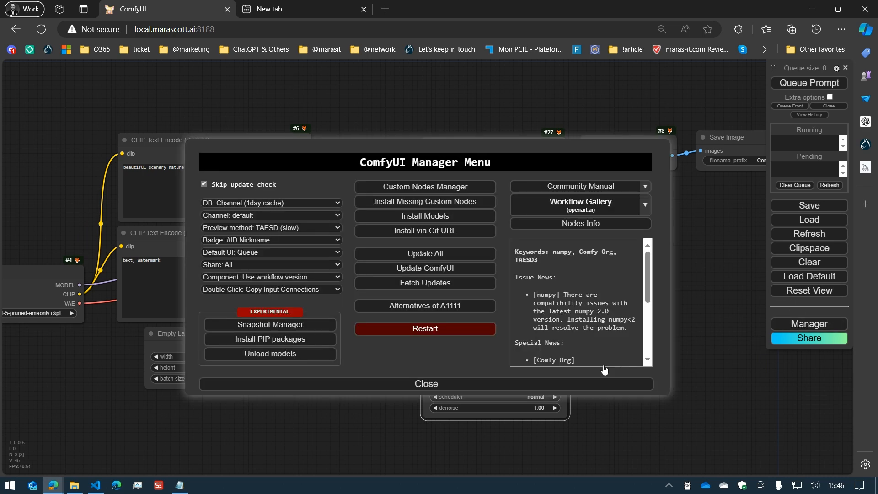
{"action": "left_click", "coordinate": [425, 383]}
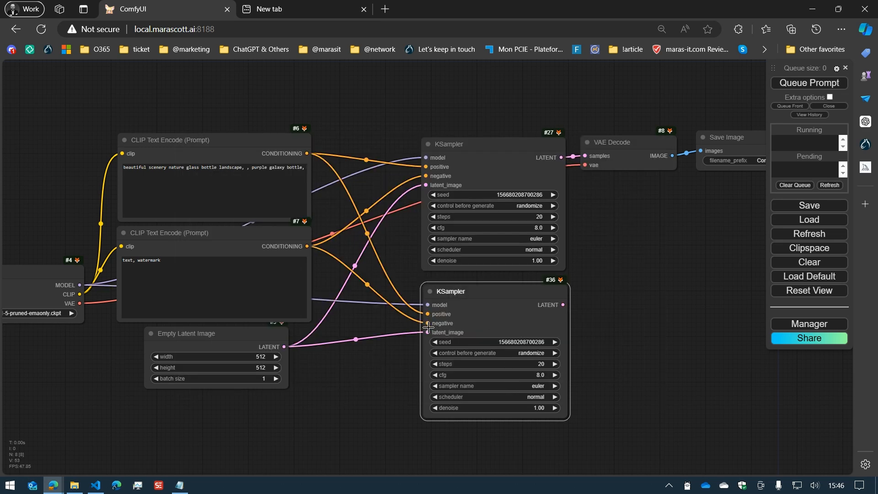
{"action": "mouse_move", "coordinate": [570, 307]}
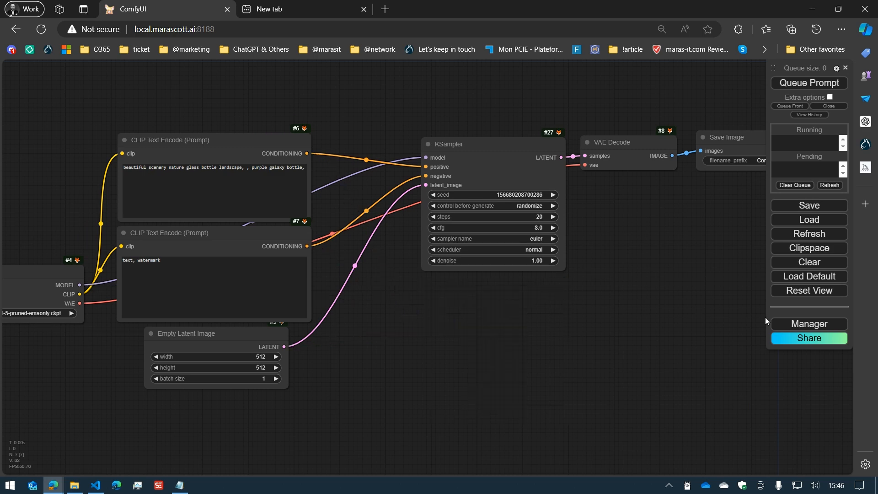
Set the Manager Double-Click mode to 'Possible Input Connections' and close the menu
{"action": "left_click", "coordinate": [809, 323]}
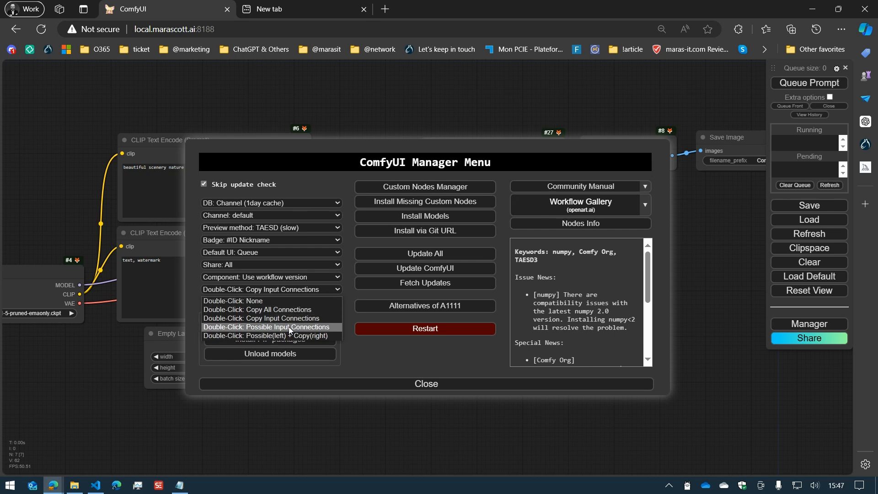
{"action": "left_click", "coordinate": [268, 327]}
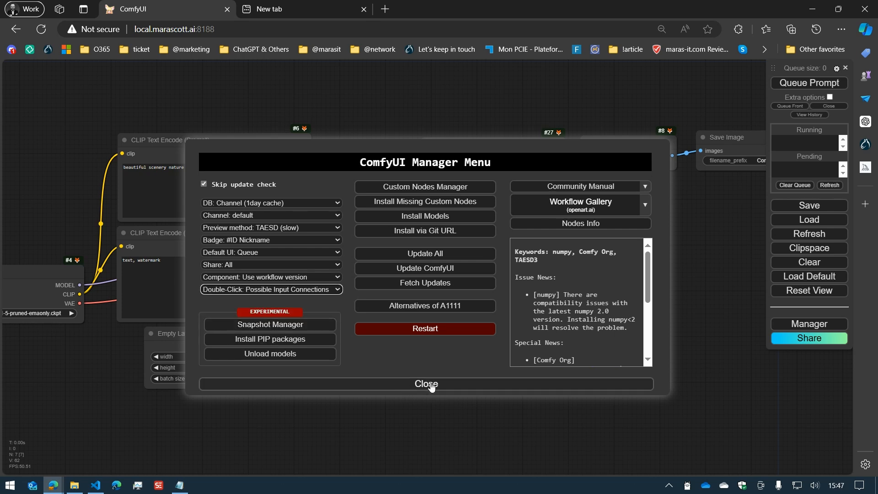
{"action": "left_click", "coordinate": [426, 385]}
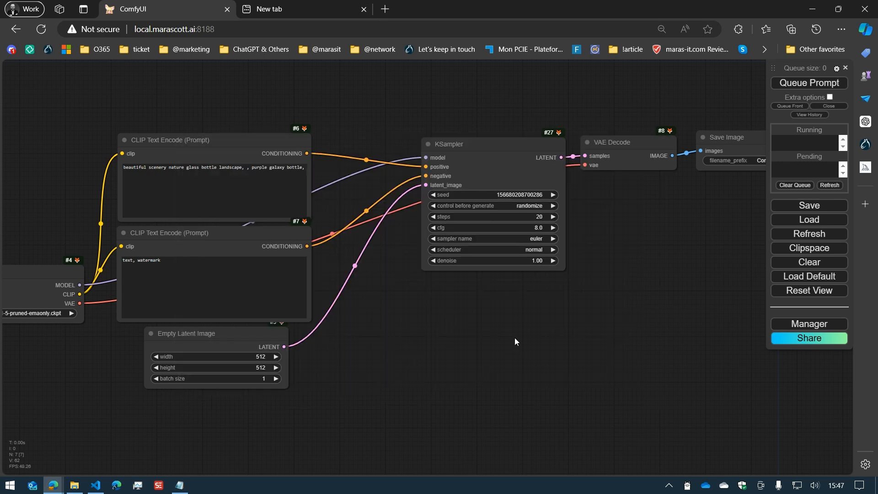
Duplicate the KSampler so its model, conditioning and latent inputs auto-connect
{"action": "left_click", "coordinate": [494, 144]}
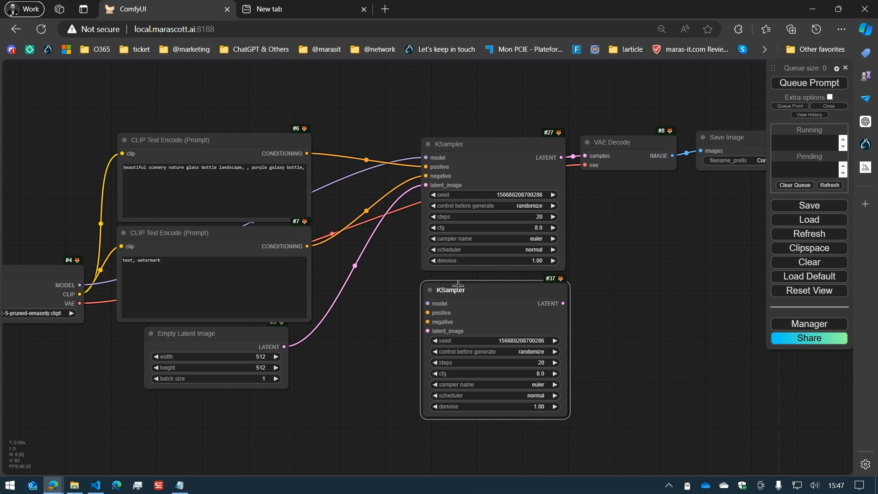
{"action": "mouse_move", "coordinate": [455, 290]}
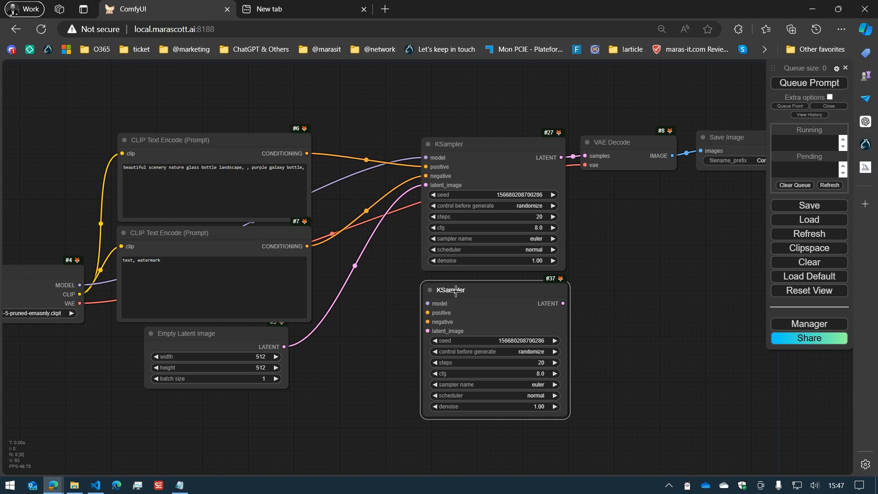
{"action": "mouse_move", "coordinate": [448, 303]}
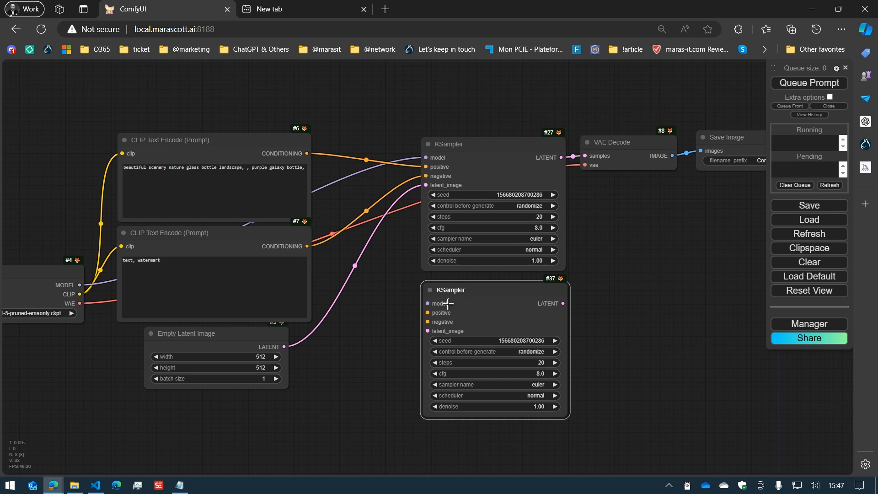
{"action": "mouse_move", "coordinate": [450, 327]}
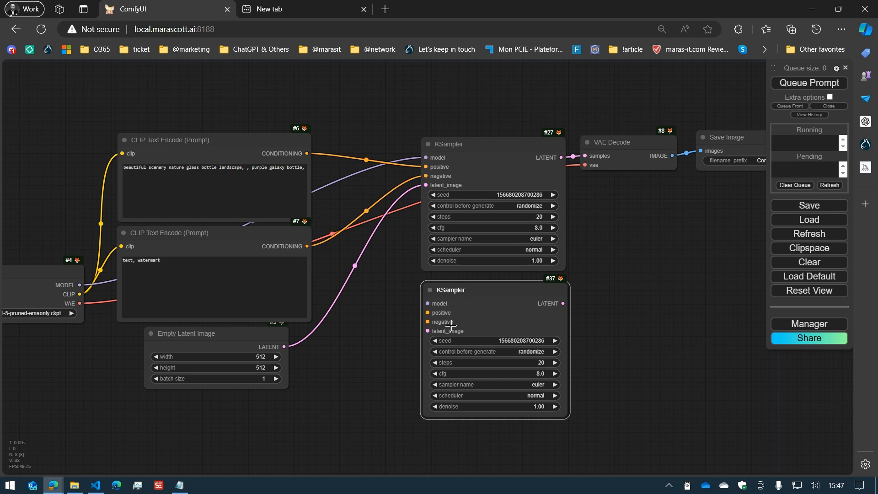
{"action": "mouse_move", "coordinate": [451, 289]}
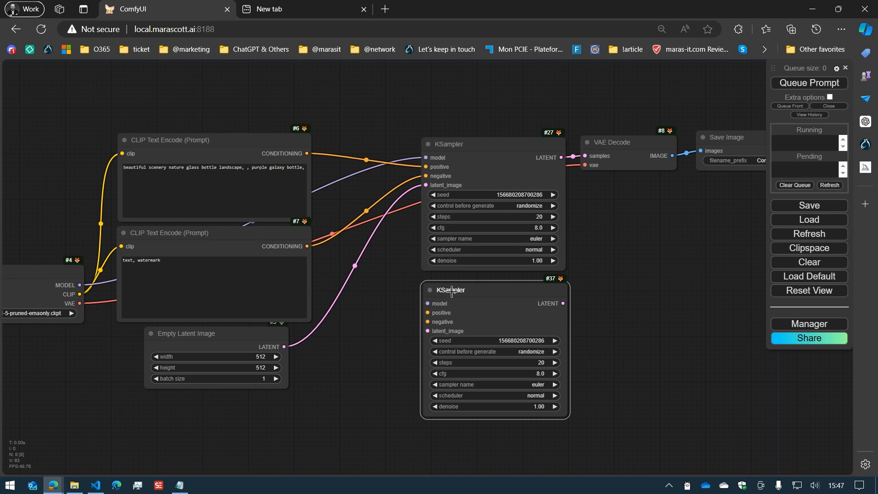
{"action": "mouse_move", "coordinate": [446, 313]}
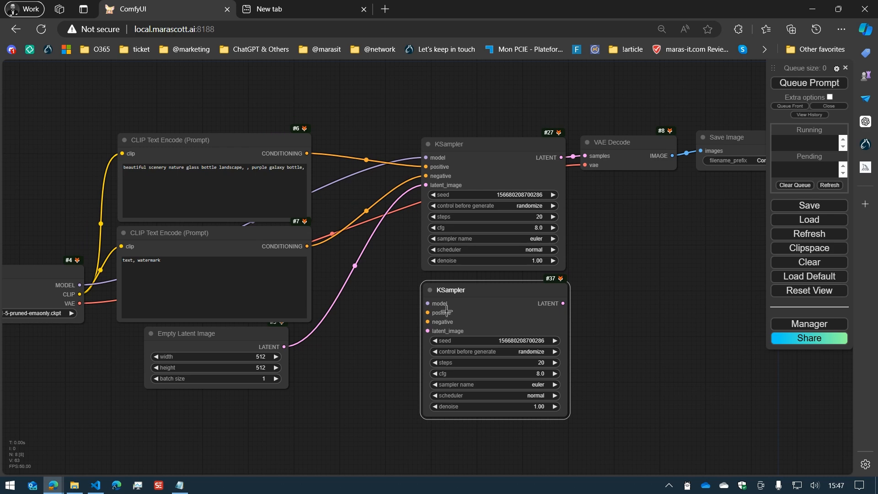
{"action": "mouse_move", "coordinate": [448, 331]}
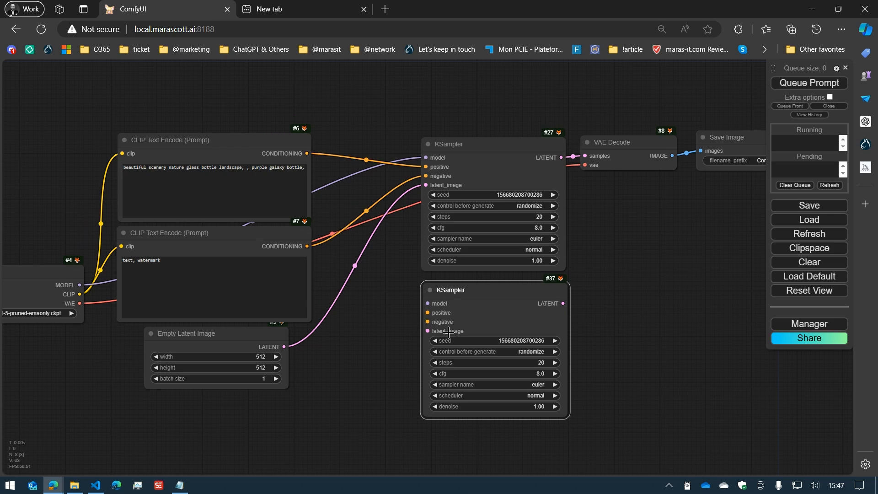
{"action": "mouse_move", "coordinate": [440, 313]}
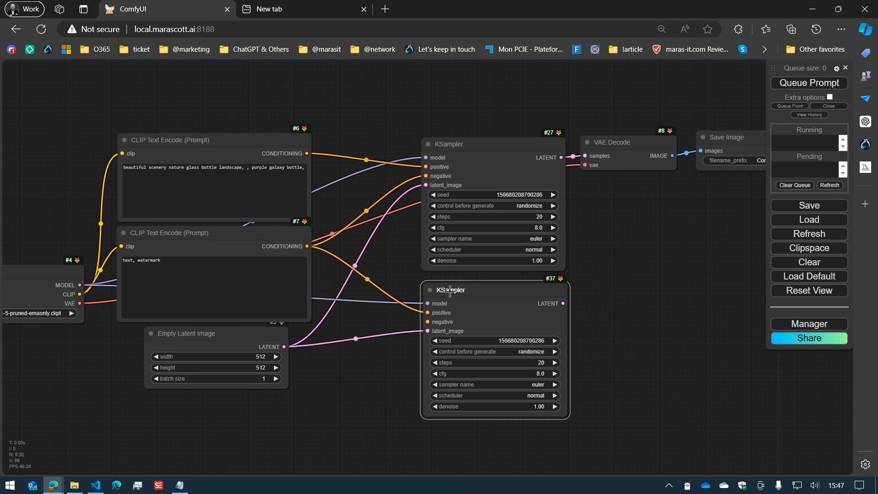
{"action": "mouse_move", "coordinate": [435, 303]}
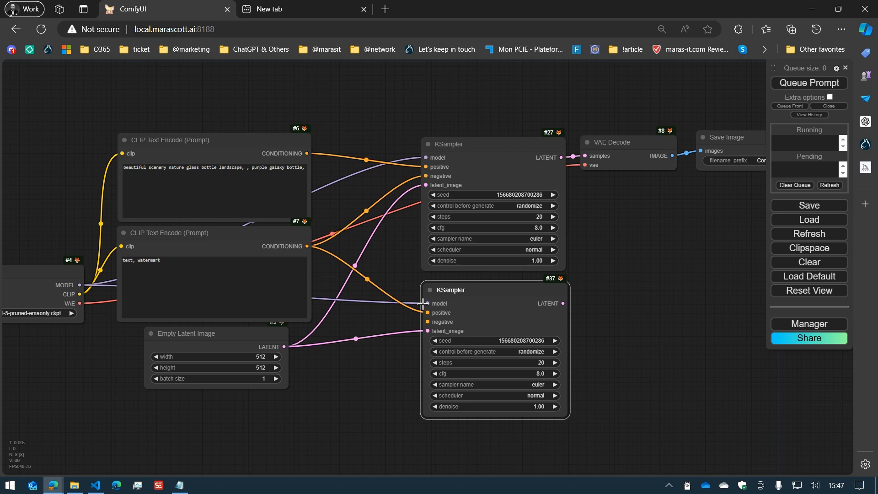
{"action": "mouse_move", "coordinate": [426, 339]}
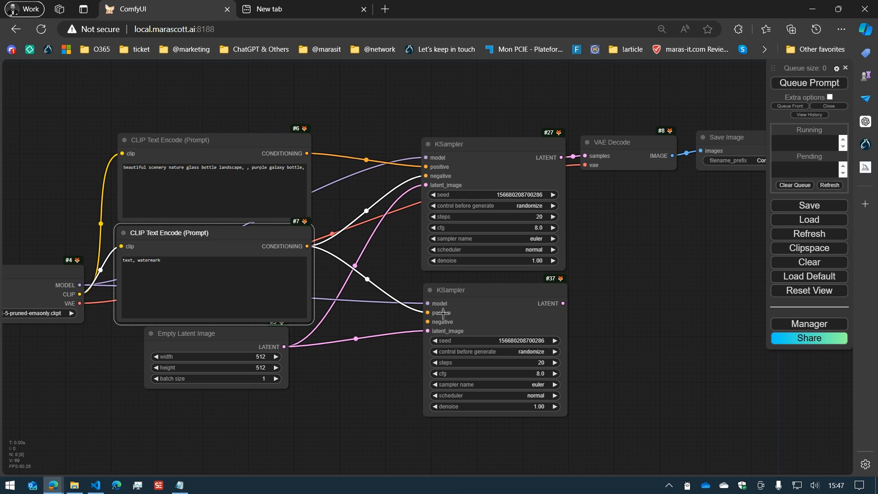
{"action": "mouse_move", "coordinate": [441, 303]}
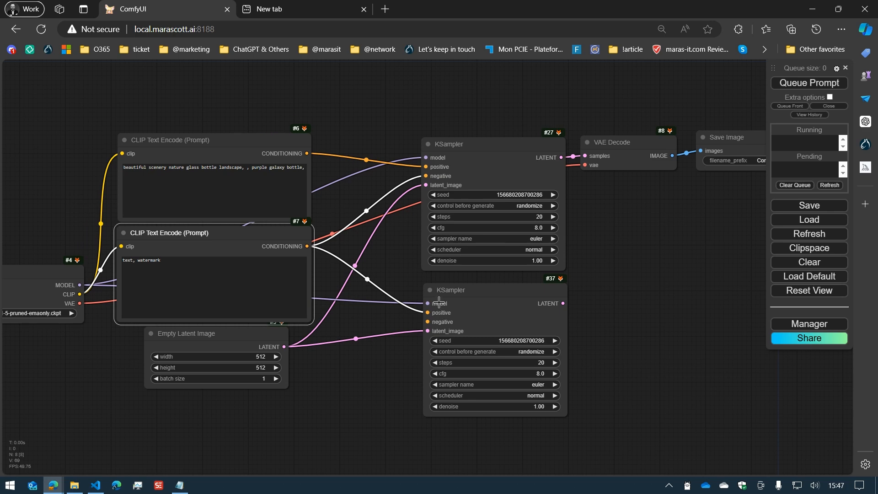
{"action": "mouse_move", "coordinate": [451, 309]}
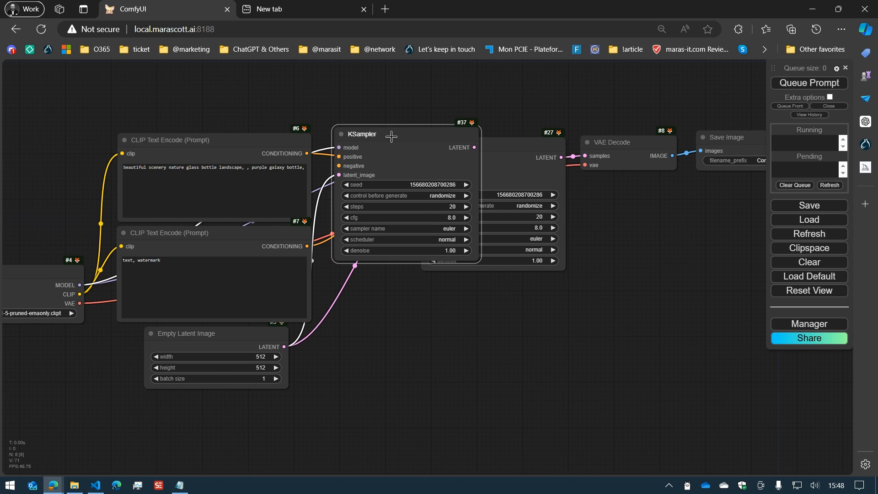
{"action": "mouse_move", "coordinate": [358, 134]}
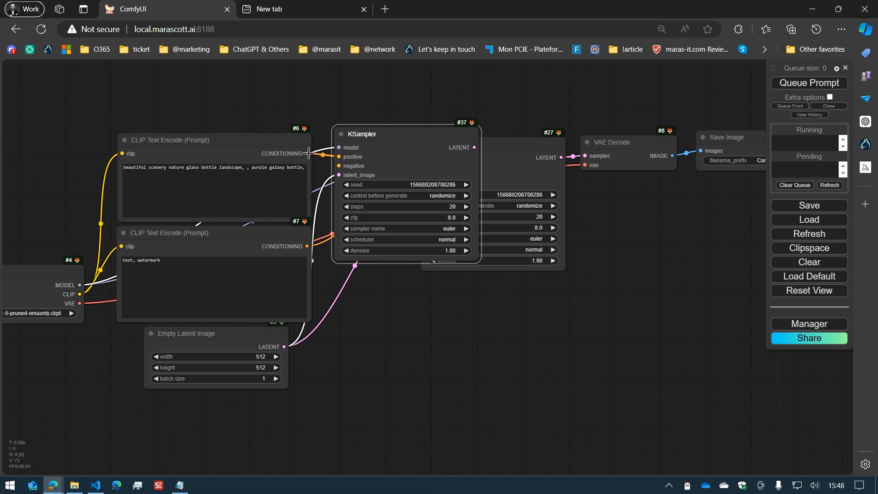
{"action": "mouse_move", "coordinate": [356, 155]}
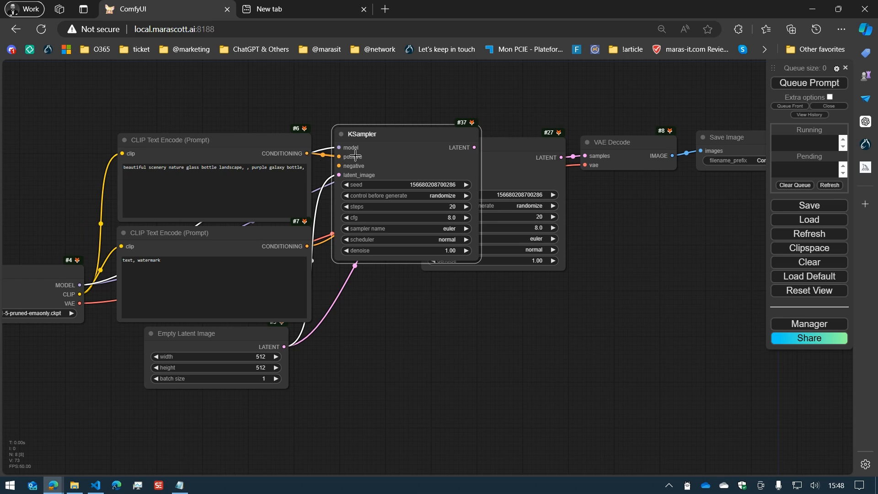
{"action": "mouse_move", "coordinate": [381, 143]}
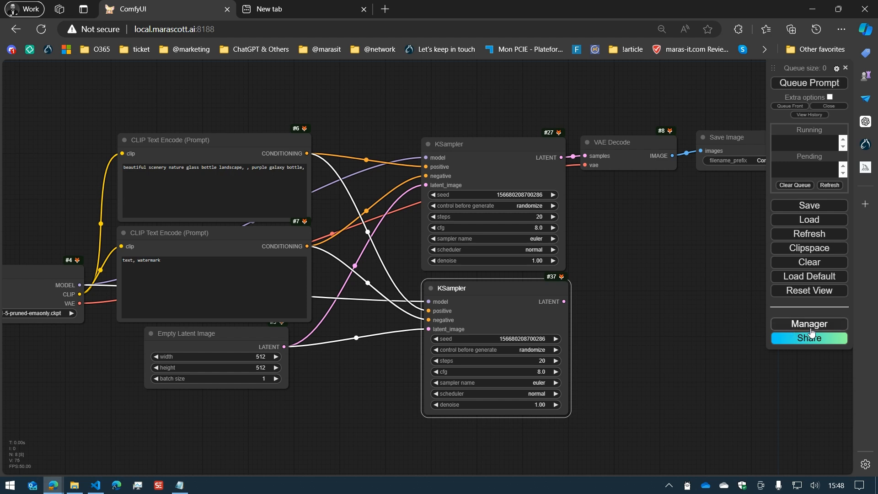
Set the Manager Double-Click mode to 'Possible(left) + Copy(right)' and close the menu
{"action": "left_click", "coordinate": [808, 324]}
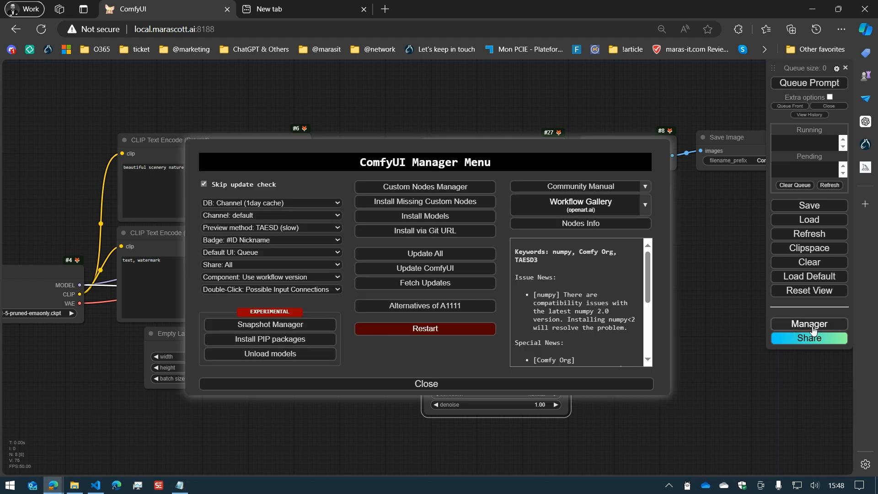
{"action": "left_click", "coordinate": [271, 290]}
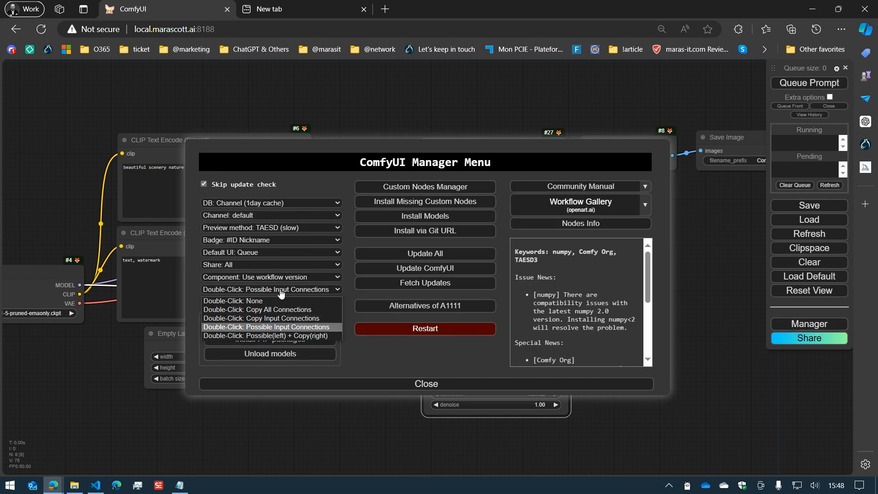
{"action": "mouse_move", "coordinate": [279, 336]}
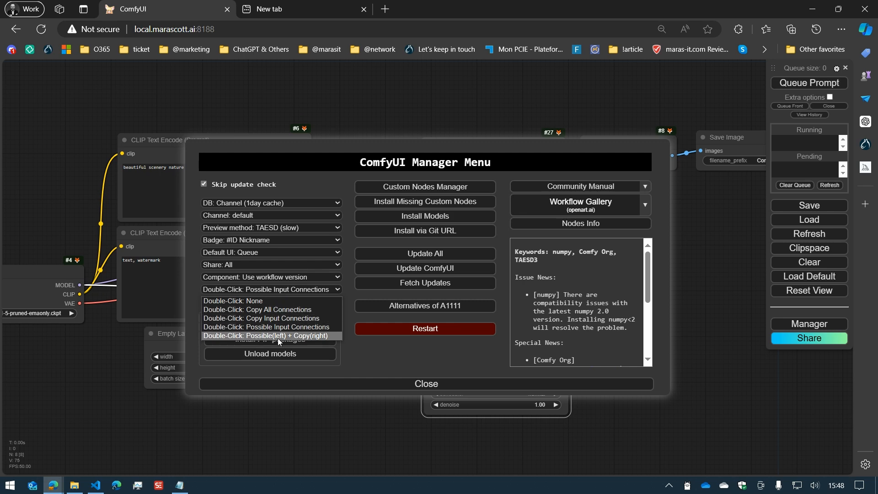
{"action": "left_click", "coordinate": [271, 335]}
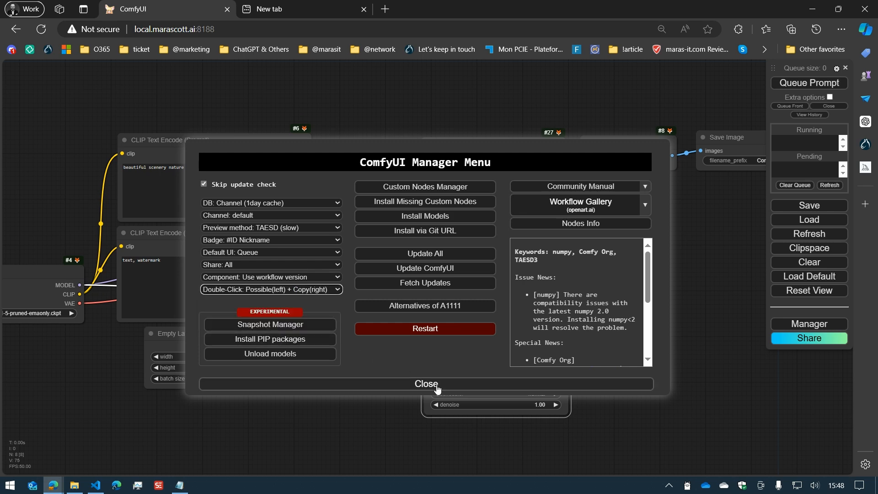
{"action": "left_click", "coordinate": [425, 384]}
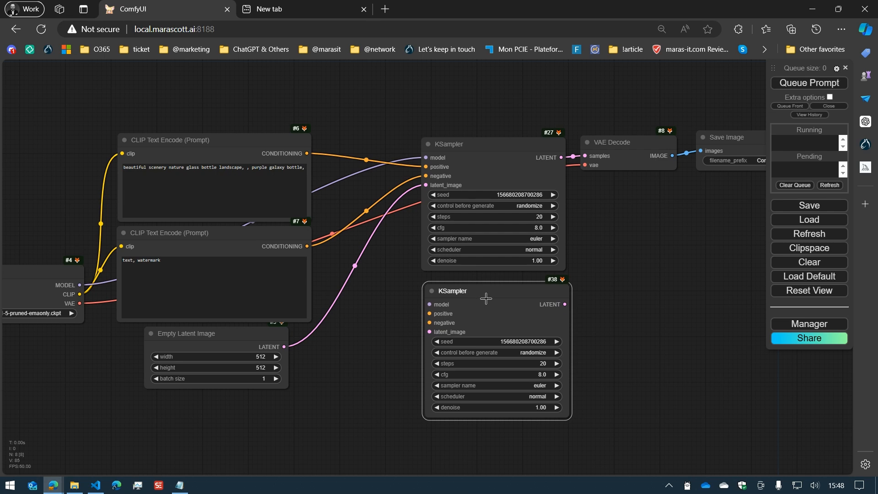
{"action": "mouse_move", "coordinate": [556, 291]}
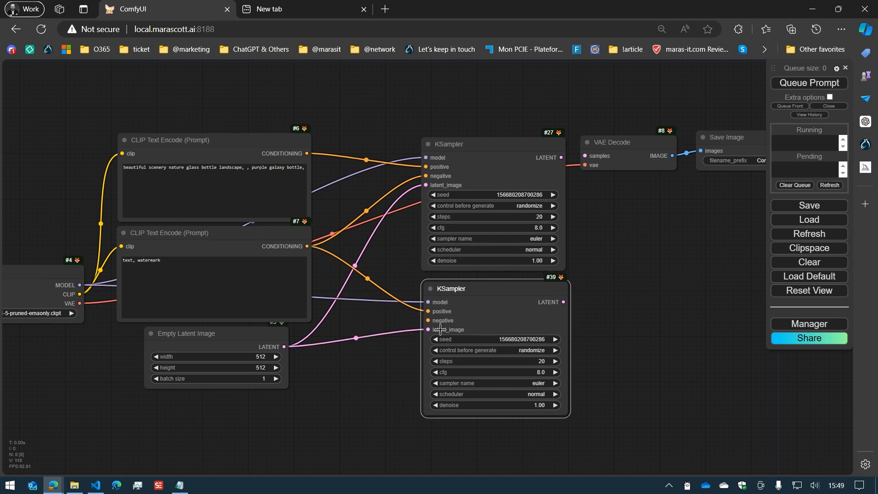
{"action": "mouse_move", "coordinate": [434, 307]}
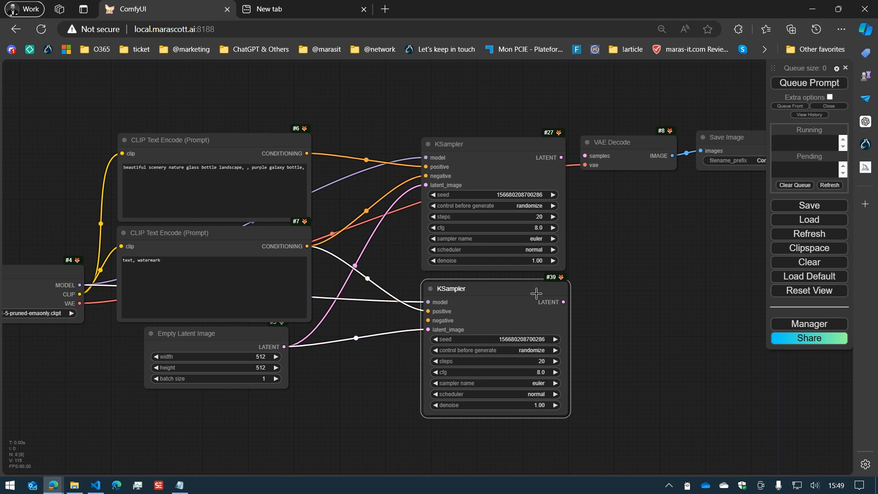
Bring up the Manager menu after the auto-connected KSampler copy is created
{"action": "left_click", "coordinate": [809, 324]}
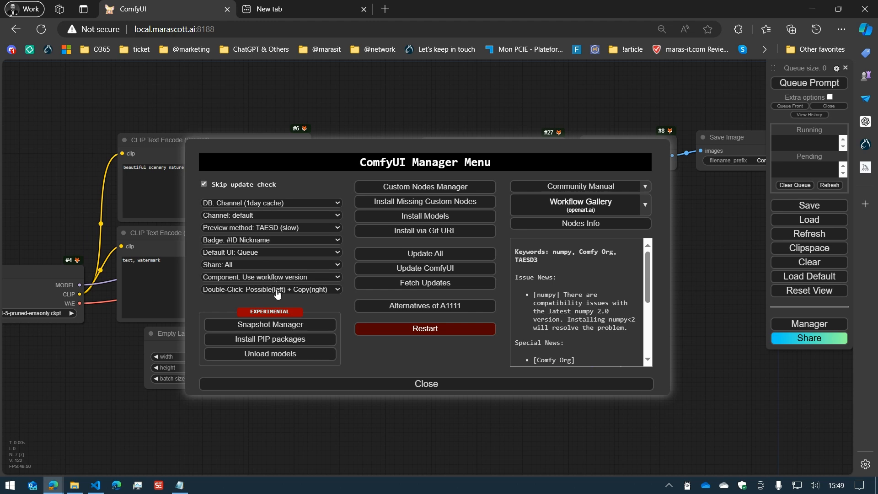
Set Double-Click to 'Copy All Connections', then reopen the Manager to confirm and close it
{"action": "left_click", "coordinate": [271, 289]}
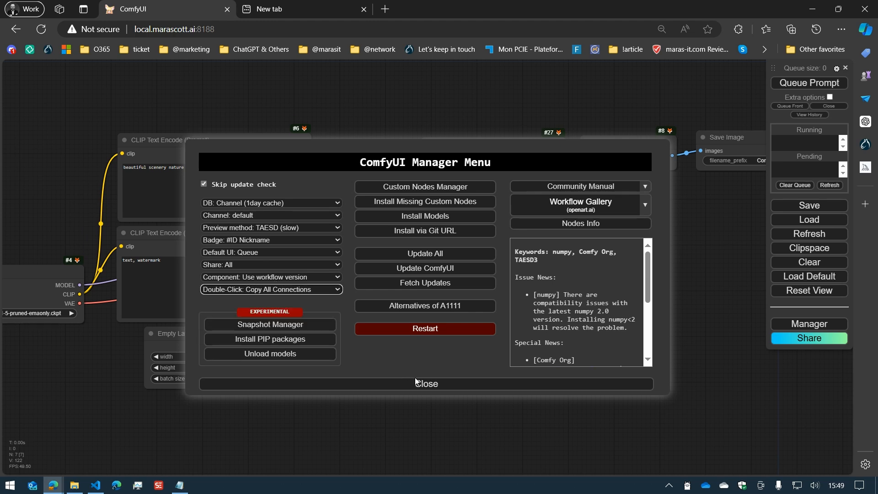
{"action": "left_click", "coordinate": [426, 384]}
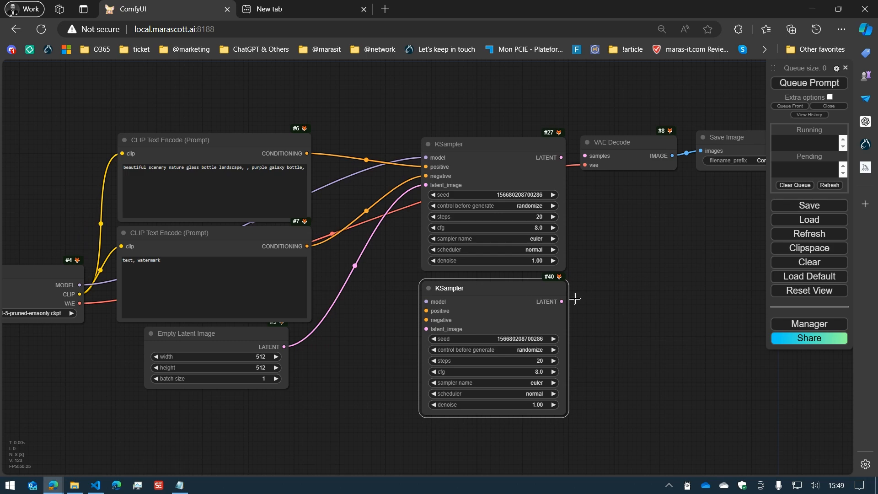
{"action": "left_click", "coordinate": [809, 324]}
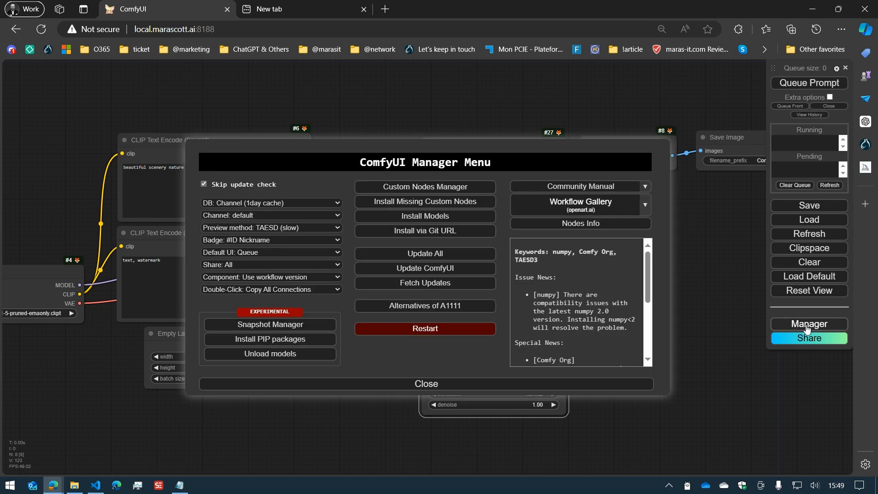
{"action": "mouse_move", "coordinate": [466, 391]}
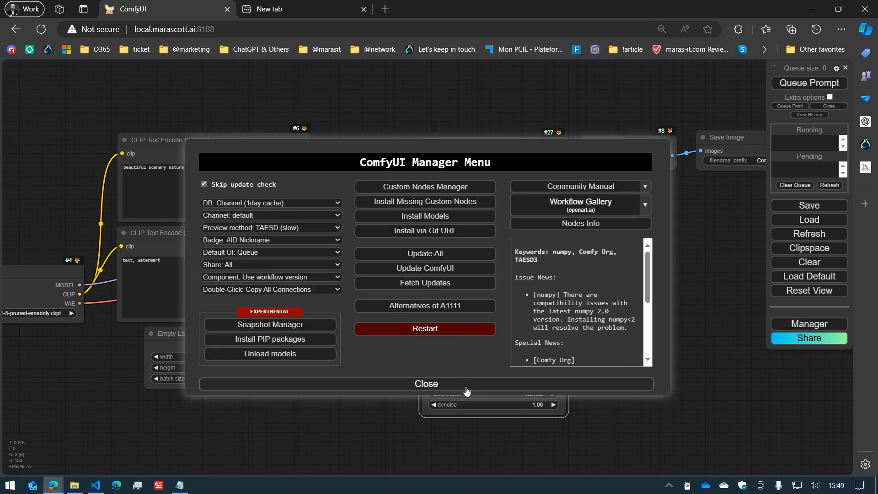
{"action": "left_click", "coordinate": [425, 383]}
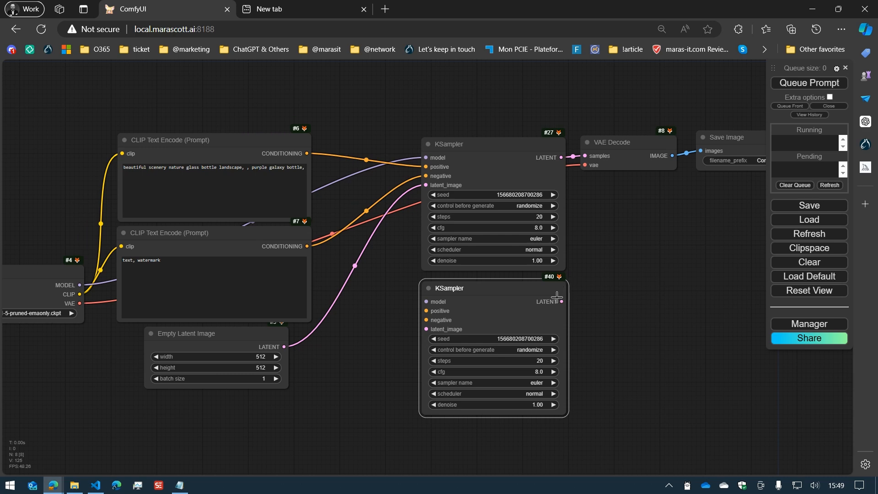
{"action": "mouse_move", "coordinate": [483, 297]}
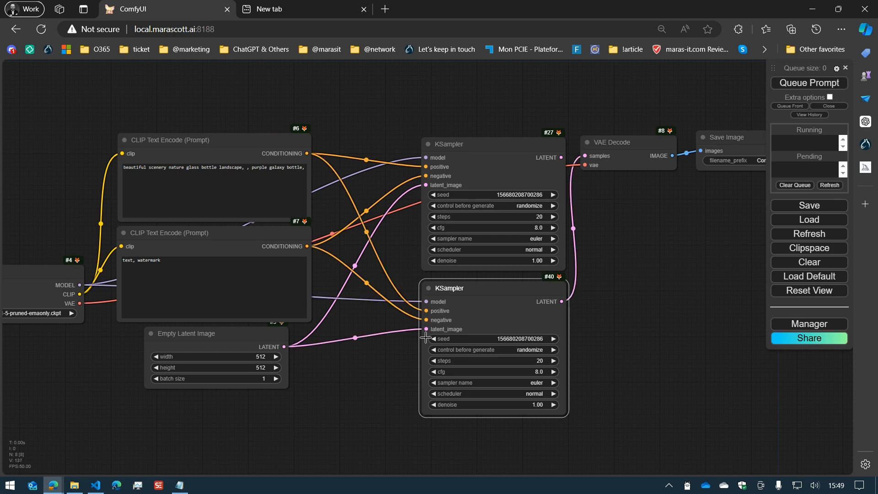
{"action": "mouse_move", "coordinate": [568, 296]}
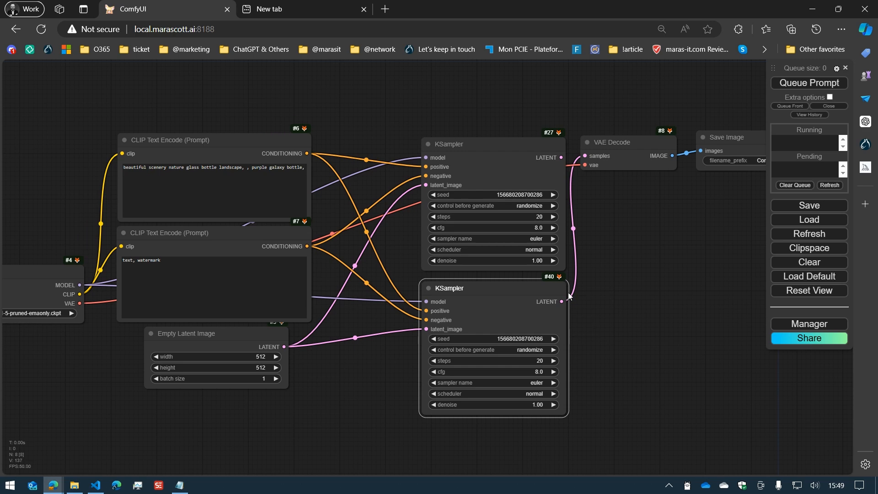
{"action": "mouse_move", "coordinate": [632, 155]}
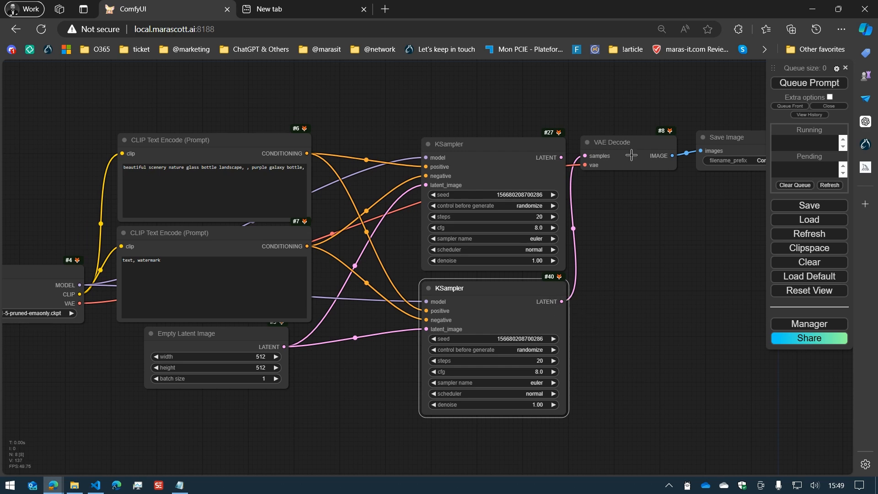
{"action": "mouse_move", "coordinate": [626, 146]}
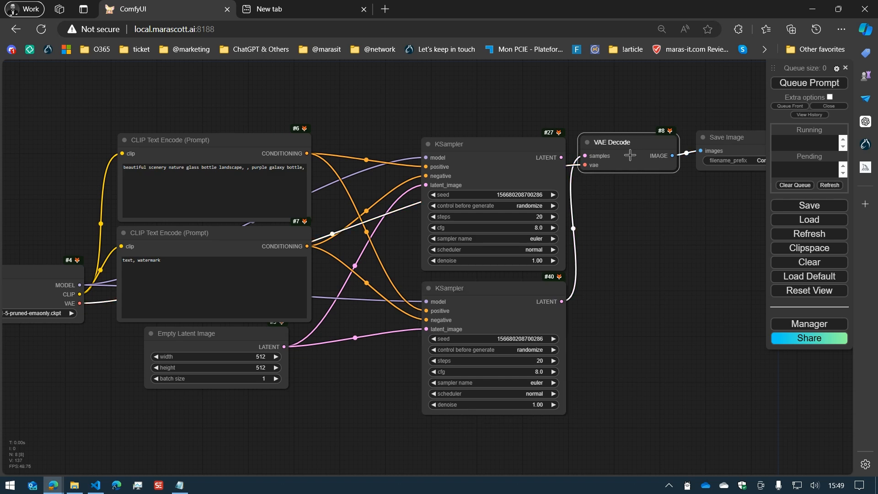
{"action": "mouse_move", "coordinate": [527, 155]}
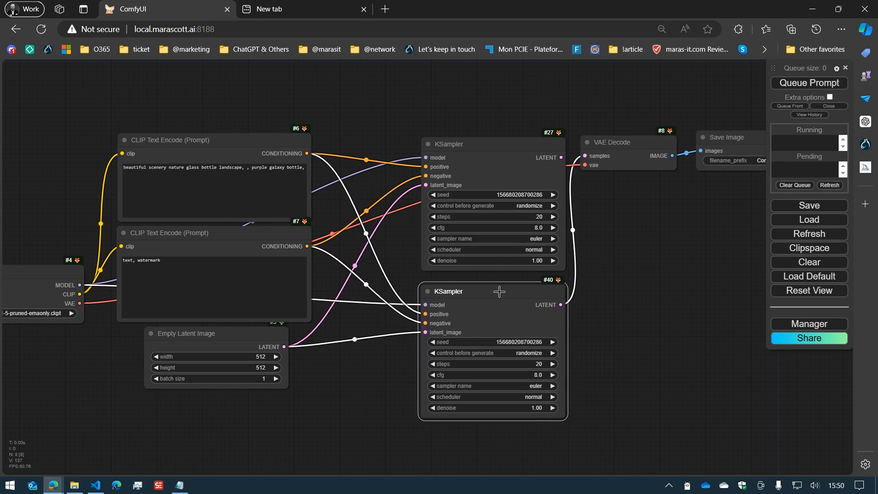
{"action": "mouse_move", "coordinate": [770, 330]}
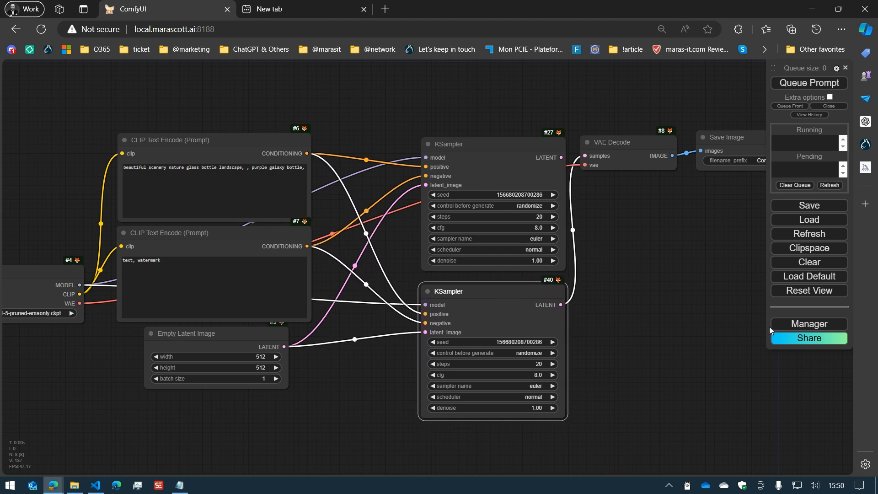
{"action": "mouse_move", "coordinate": [792, 330]}
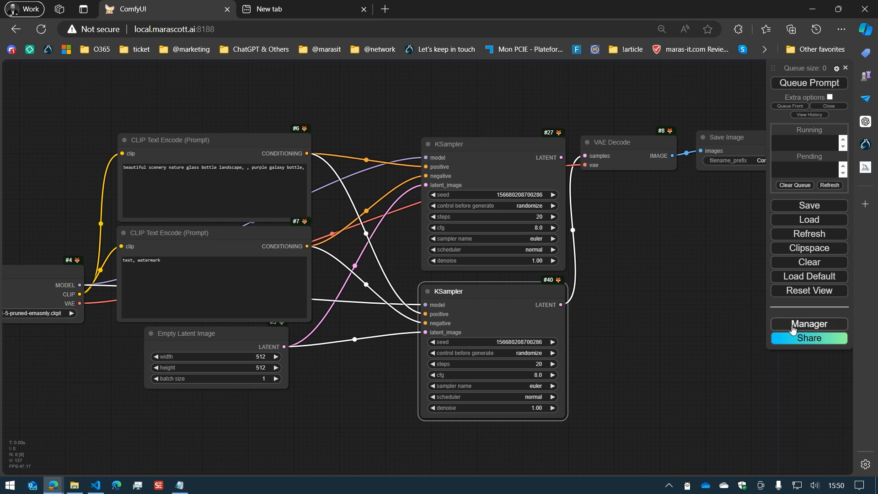
Bring up the Manager menu after the fully connected KSampler copy is created
{"action": "left_click", "coordinate": [809, 324]}
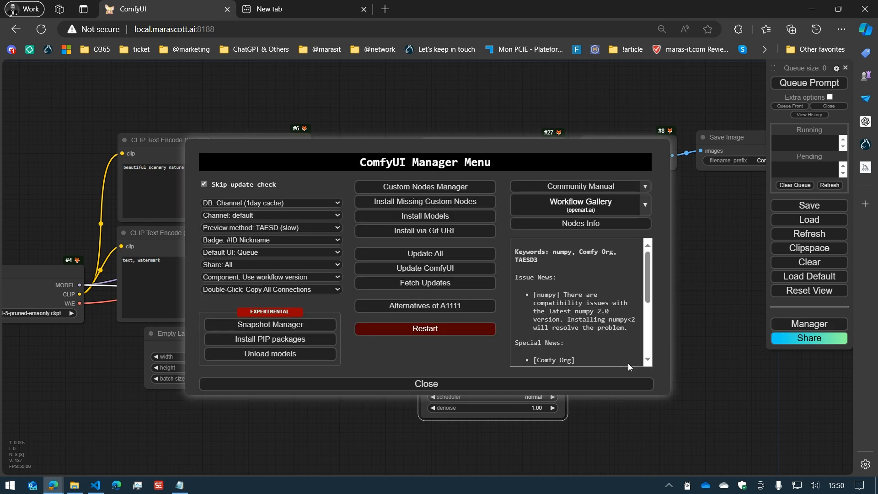